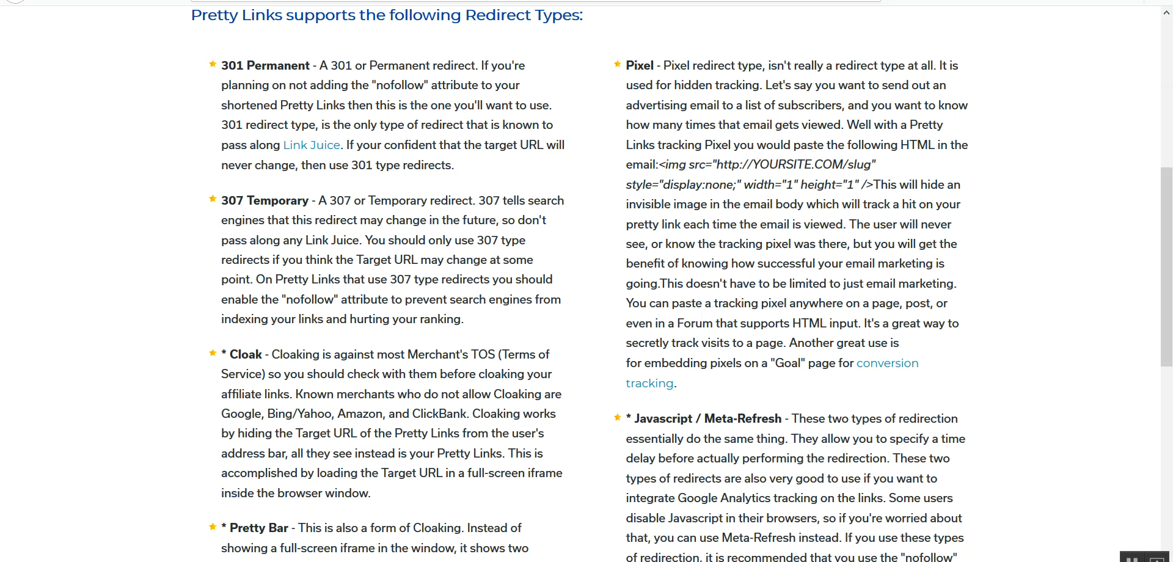
pyautogui.moveTo(1046, 199)
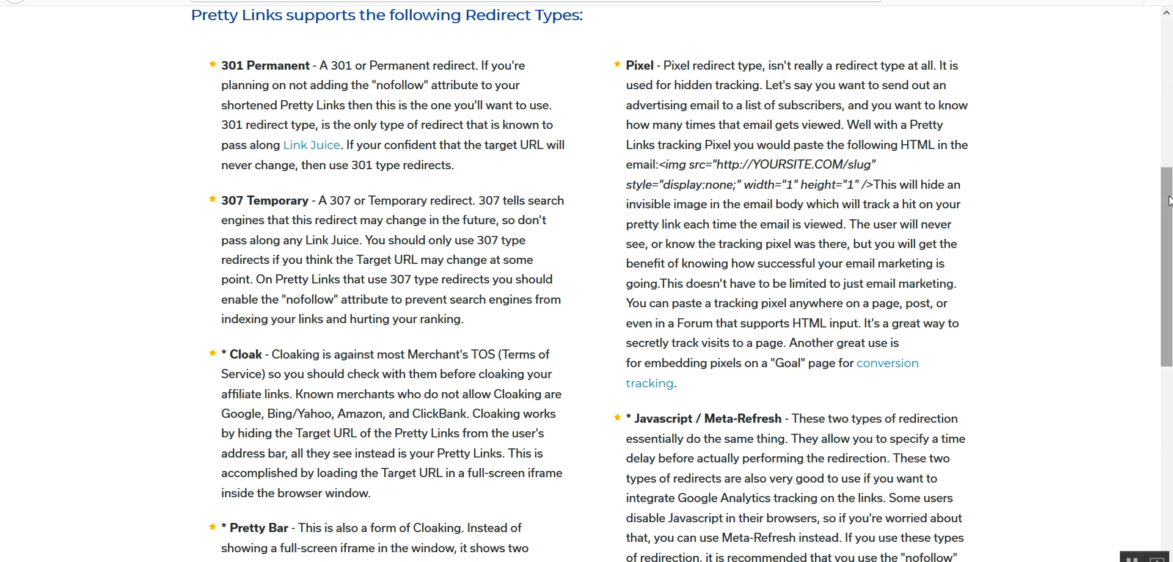
# Scroll down the redirect types page, then back up to the 301, 307, Cloak and Pixel descriptions.
pyautogui.scroll(-3)
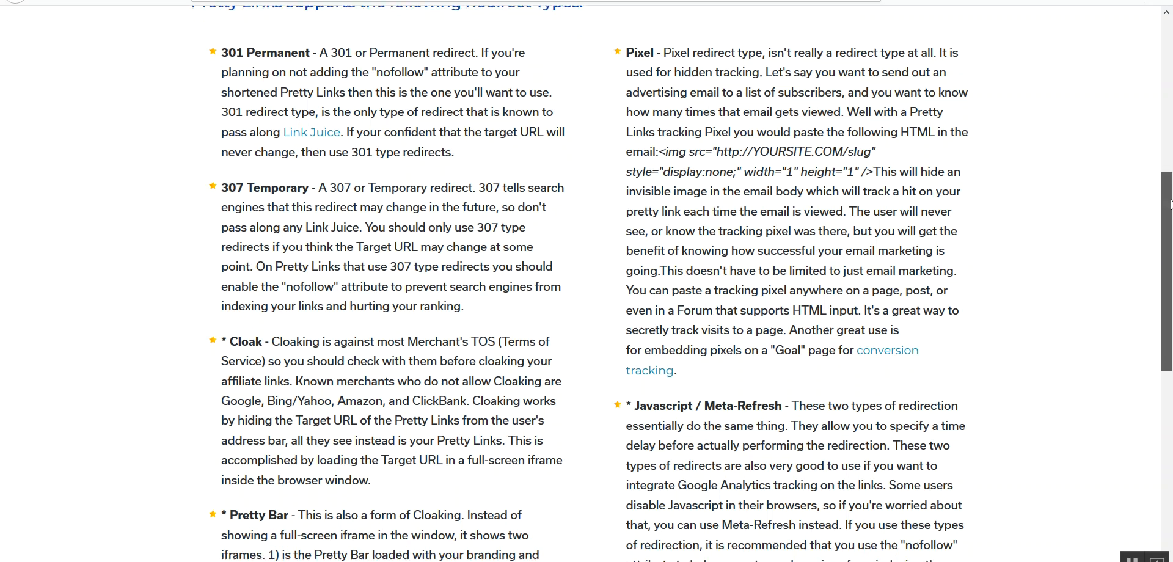
pyautogui.scroll(-3)
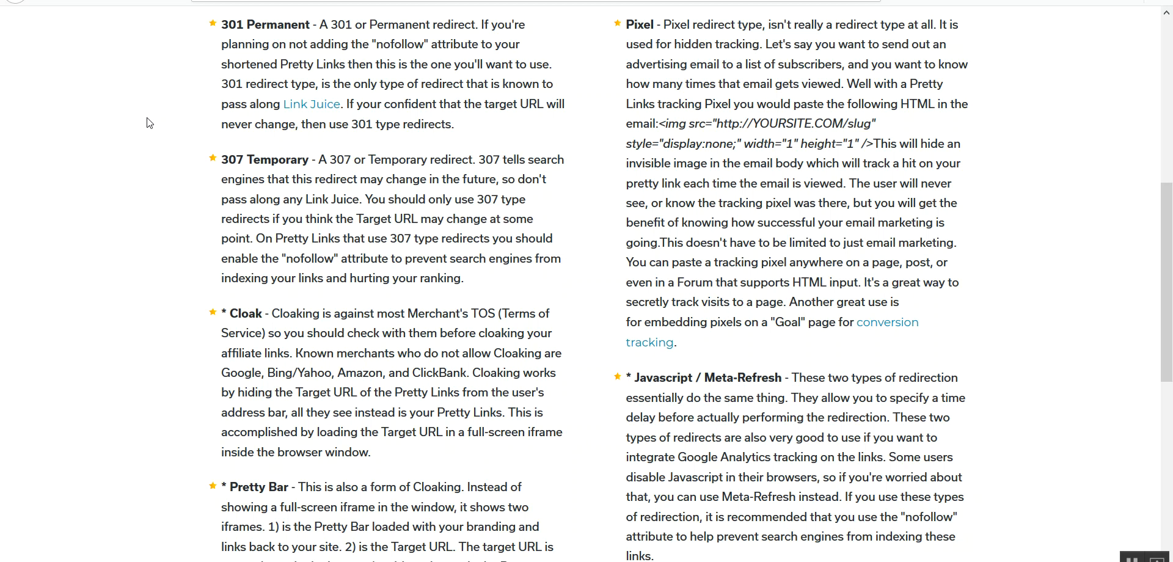
pyautogui.moveTo(275, 166)
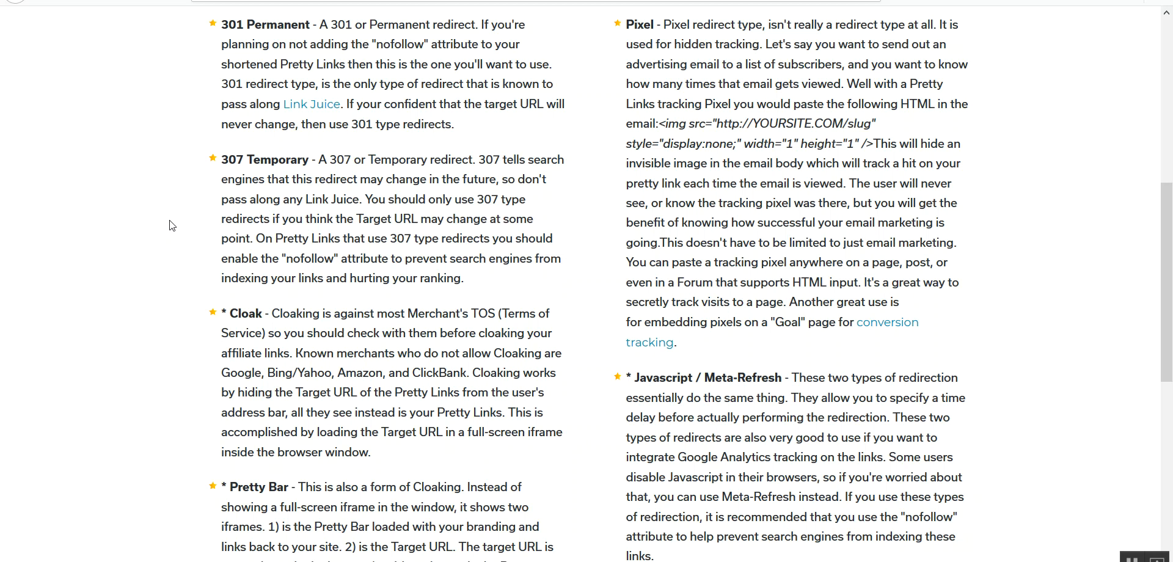
pyautogui.scroll(-3)
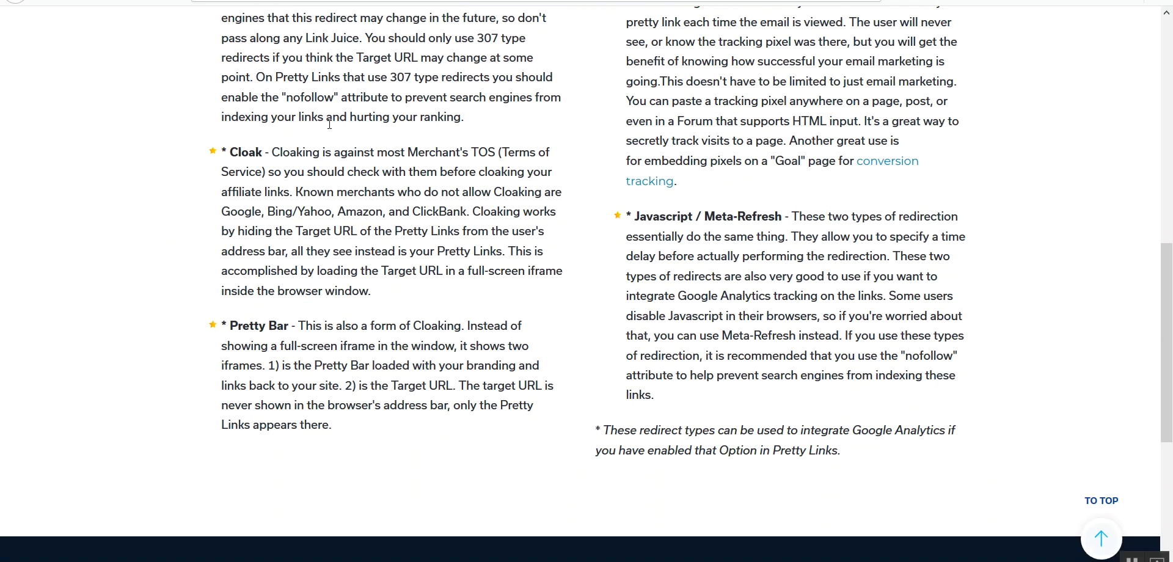
pyautogui.moveTo(427, 148)
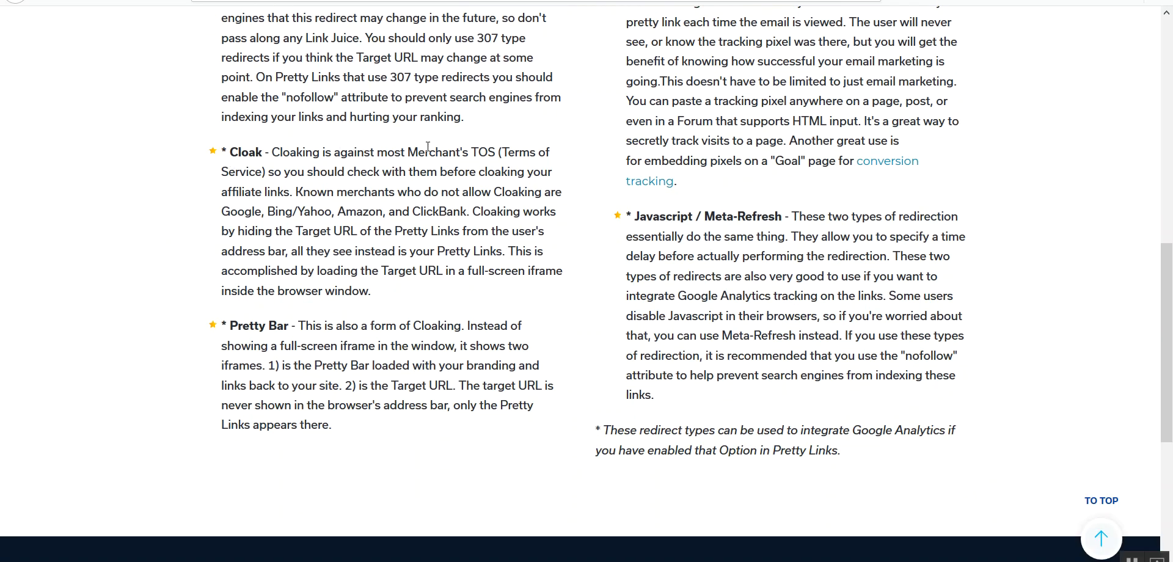
pyautogui.moveTo(298, 193)
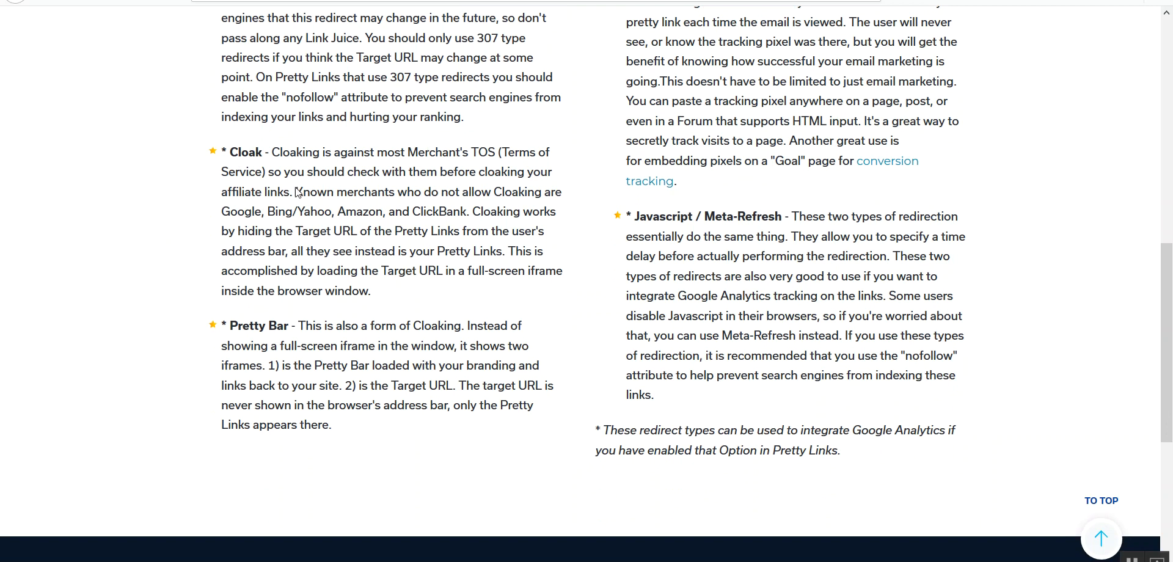
pyautogui.moveTo(199, 256)
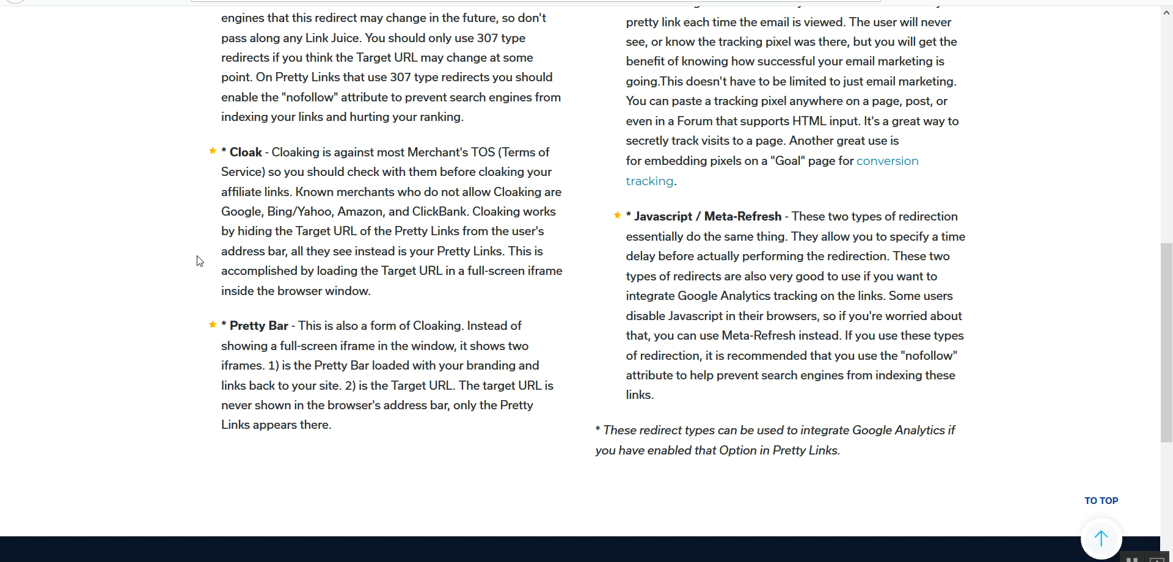
pyautogui.moveTo(250, 333)
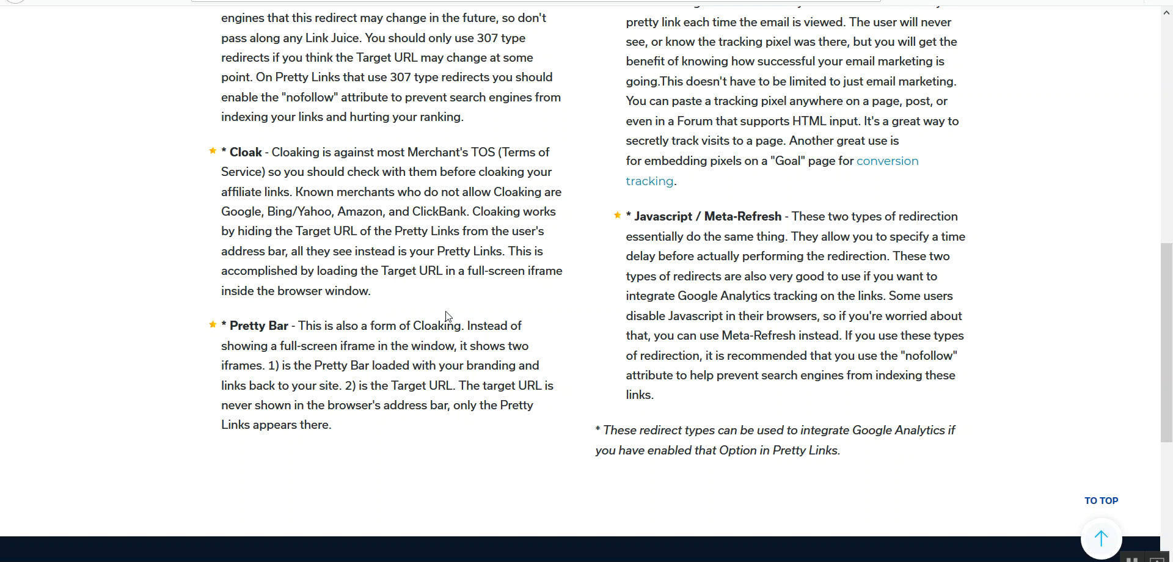
pyautogui.moveTo(1169, 353)
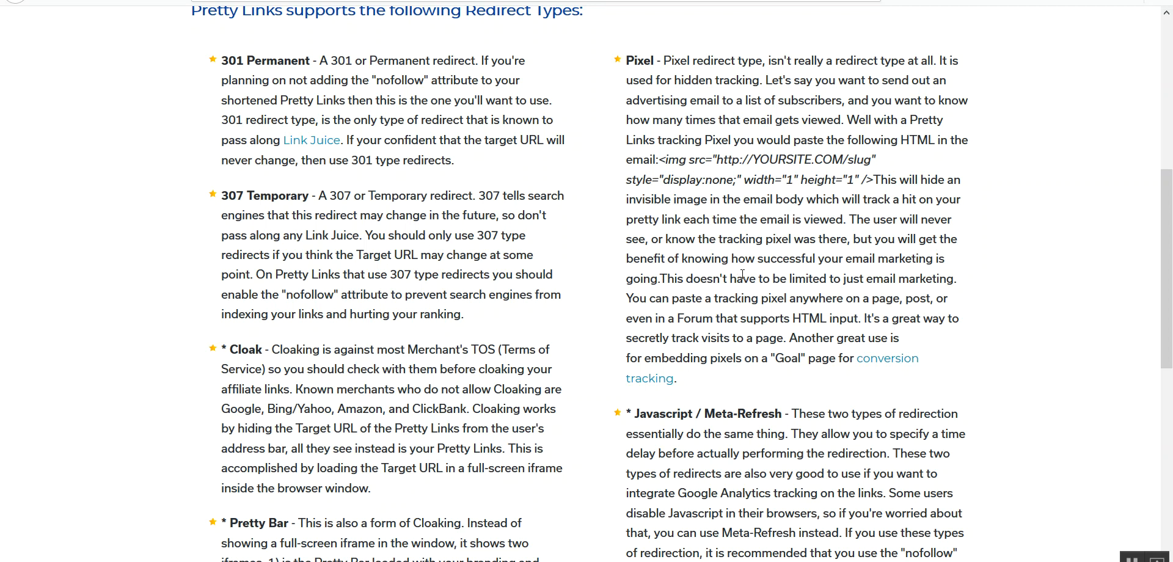
pyautogui.moveTo(769, 321)
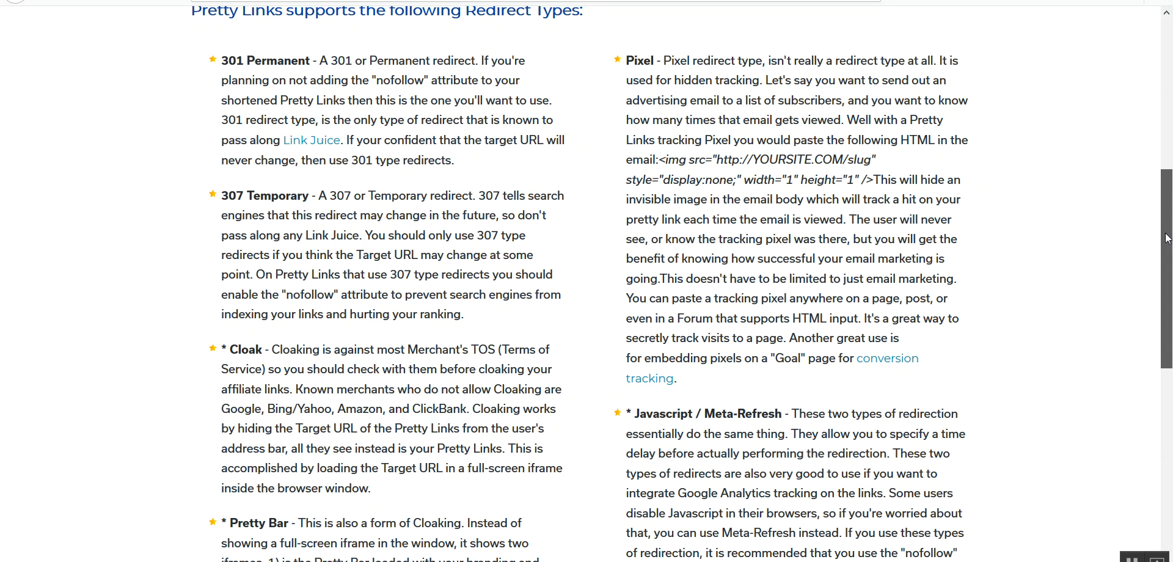
pyautogui.scroll(-3)
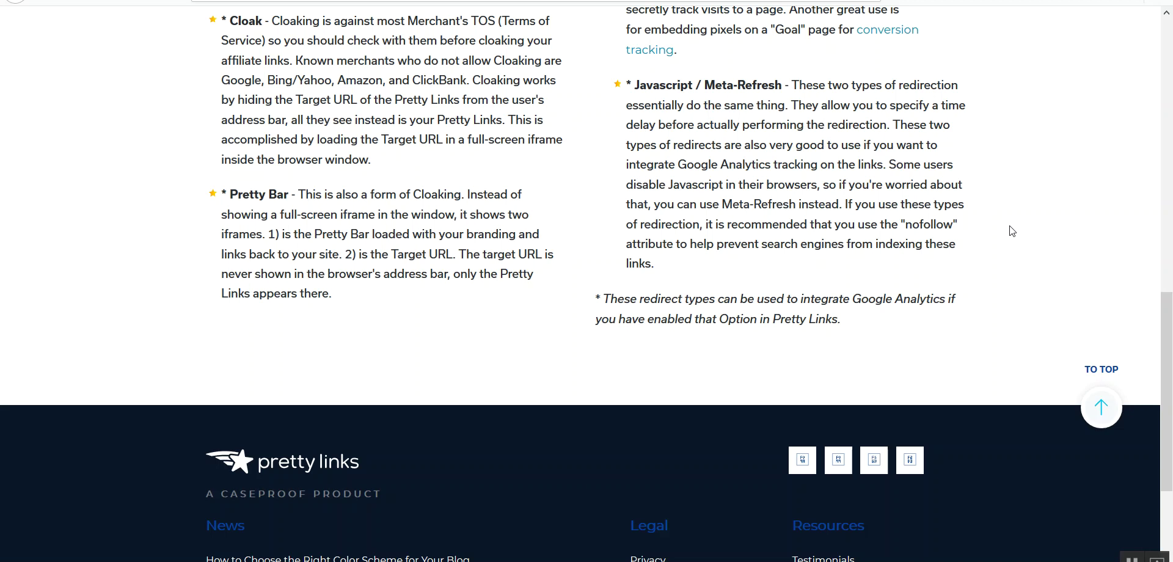
pyautogui.scroll(3)
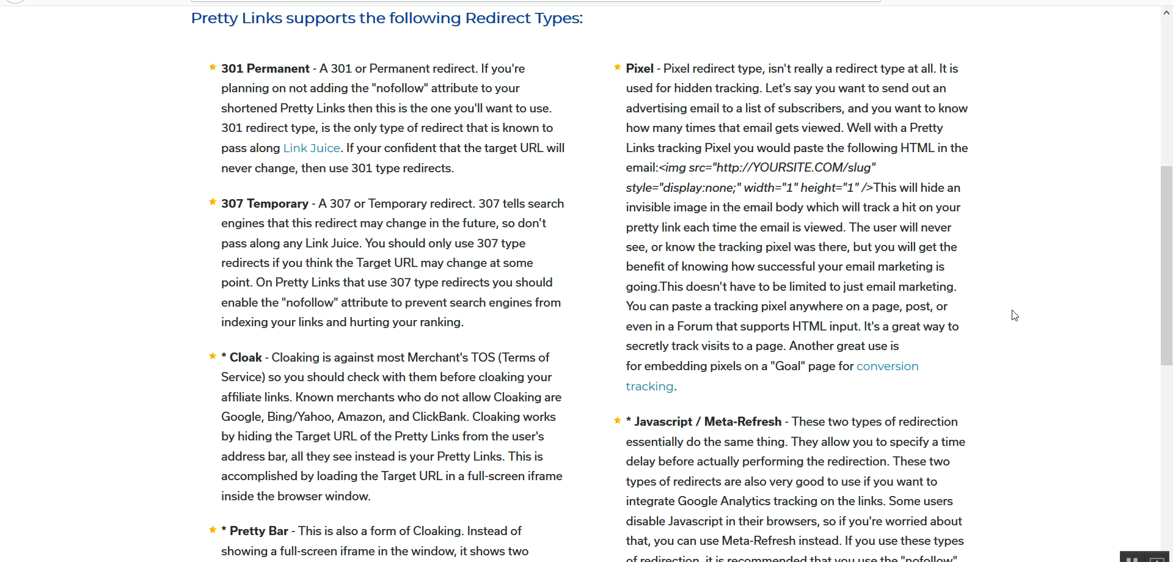
pyautogui.moveTo(890, 141)
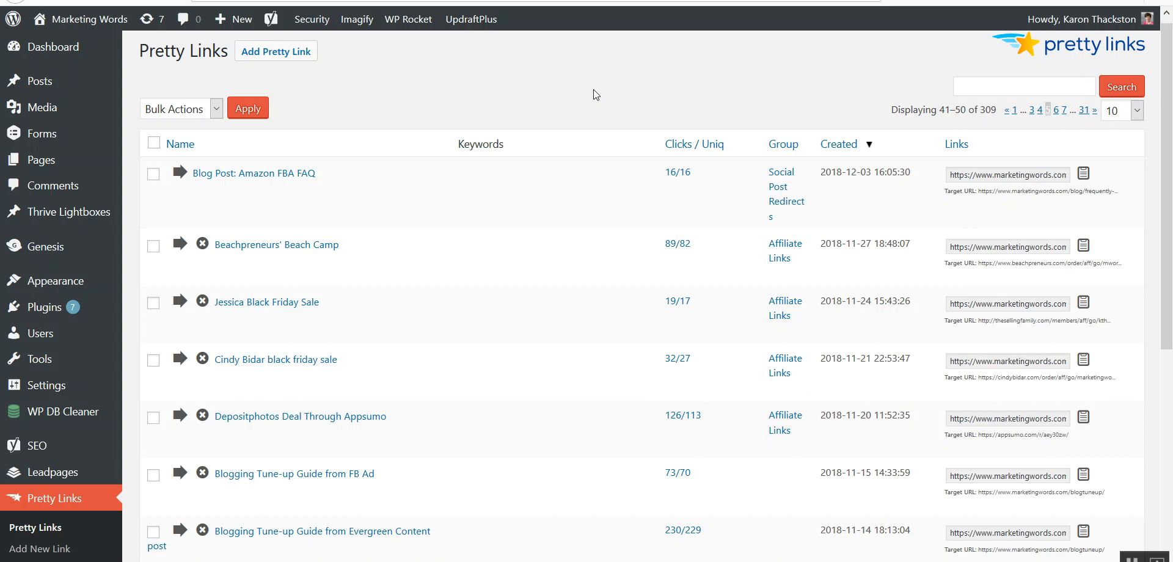
pyautogui.click(276, 50)
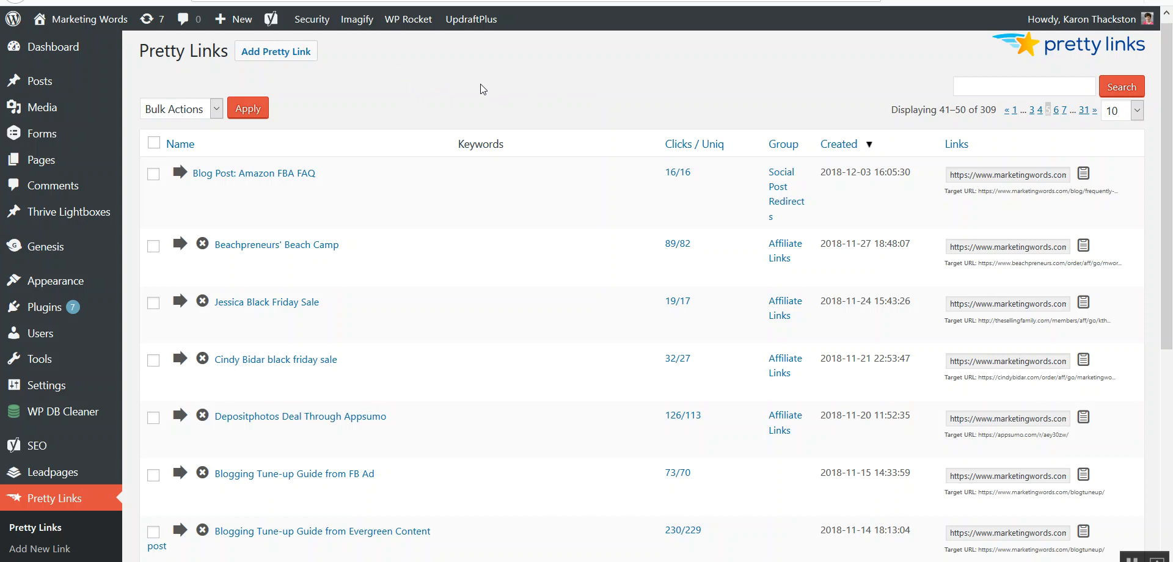
pyautogui.moveTo(635, 115)
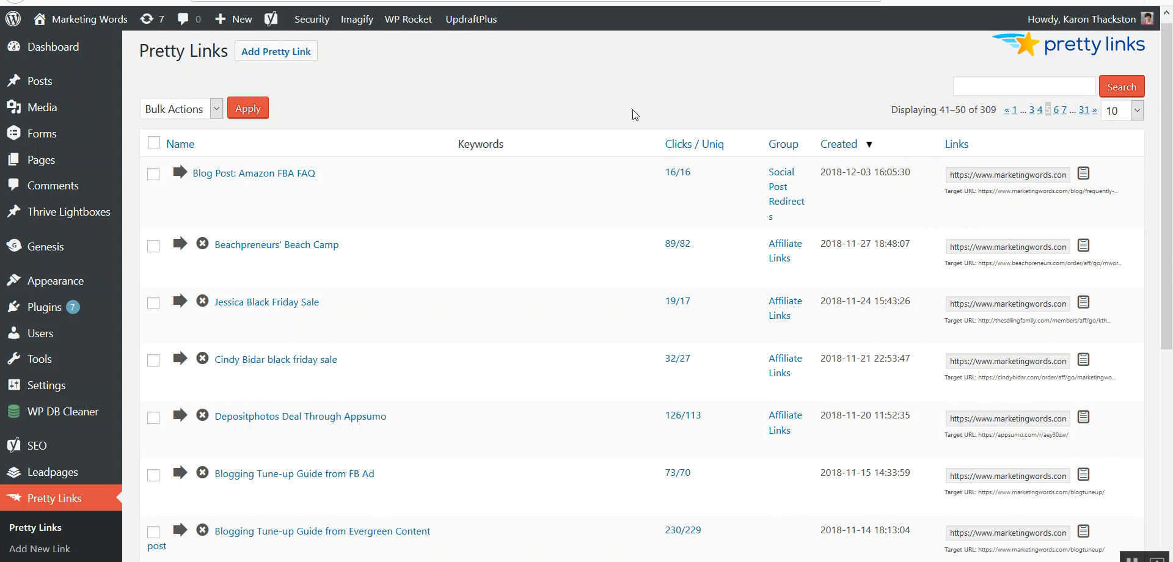
pyautogui.moveTo(659, 136)
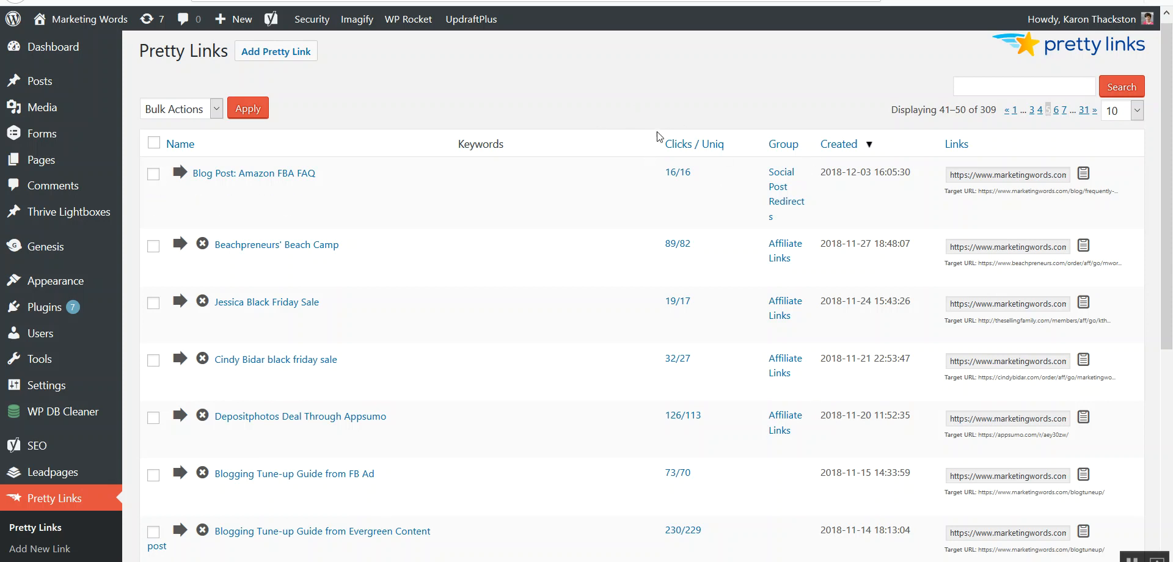
pyautogui.moveTo(254, 174)
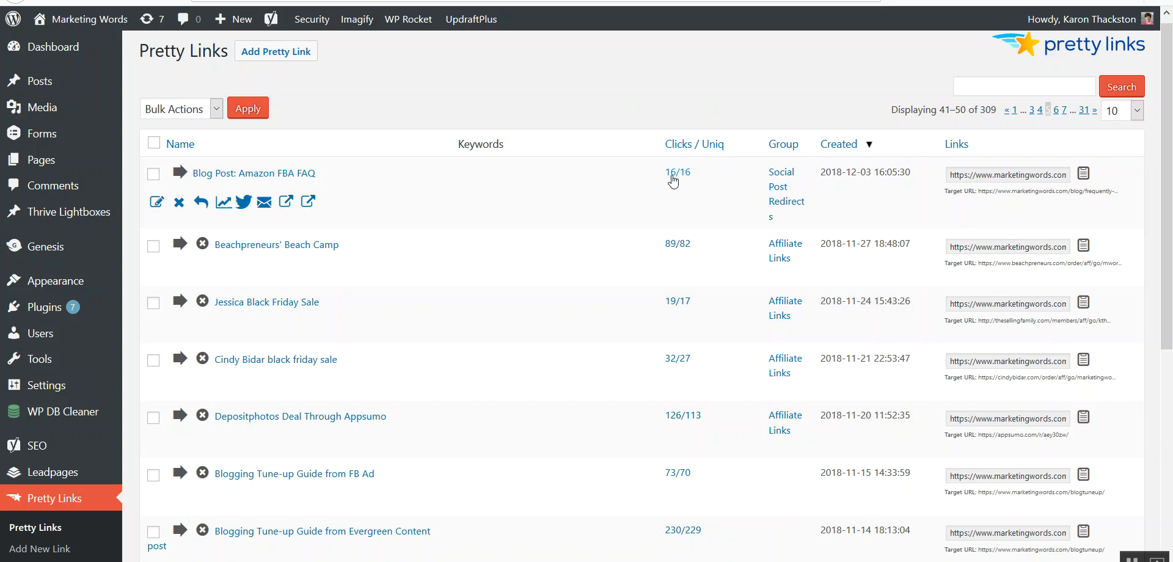
pyautogui.moveTo(698, 183)
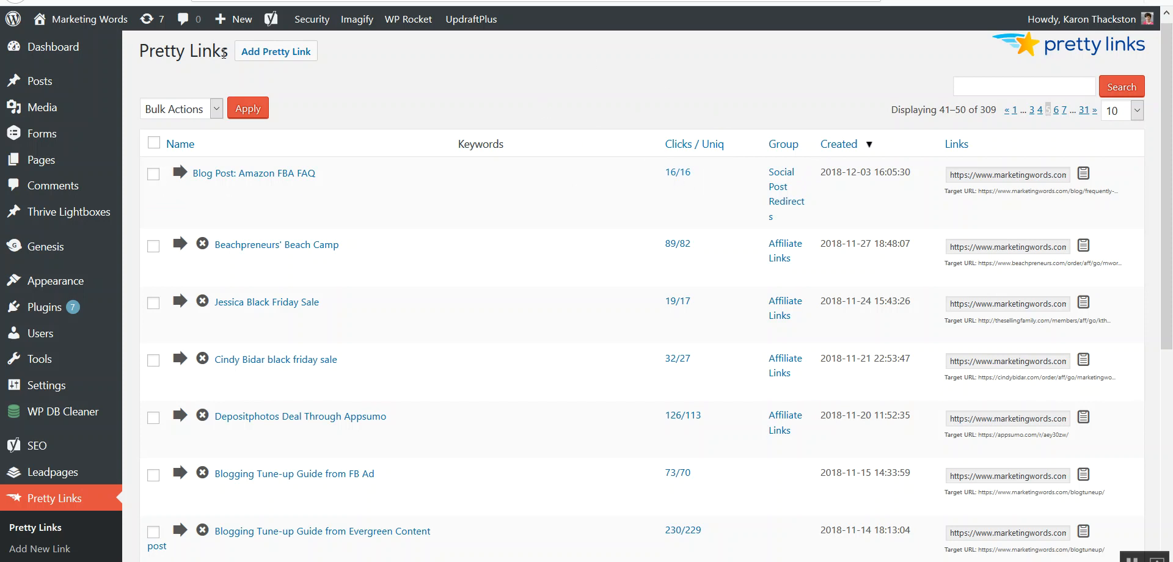
pyautogui.moveTo(566, 89)
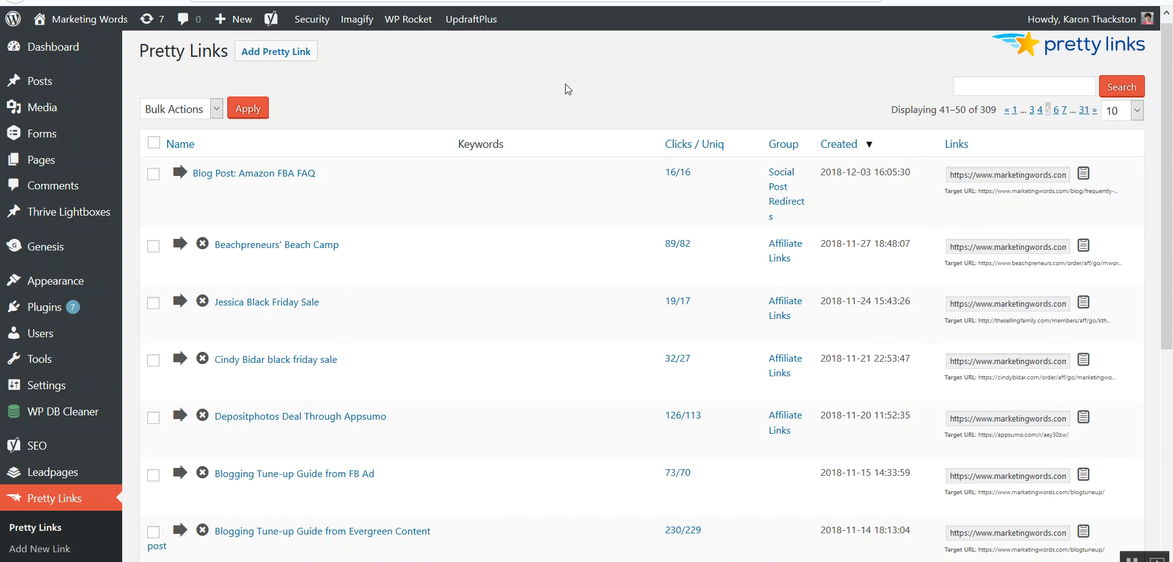
pyautogui.moveTo(403, 426)
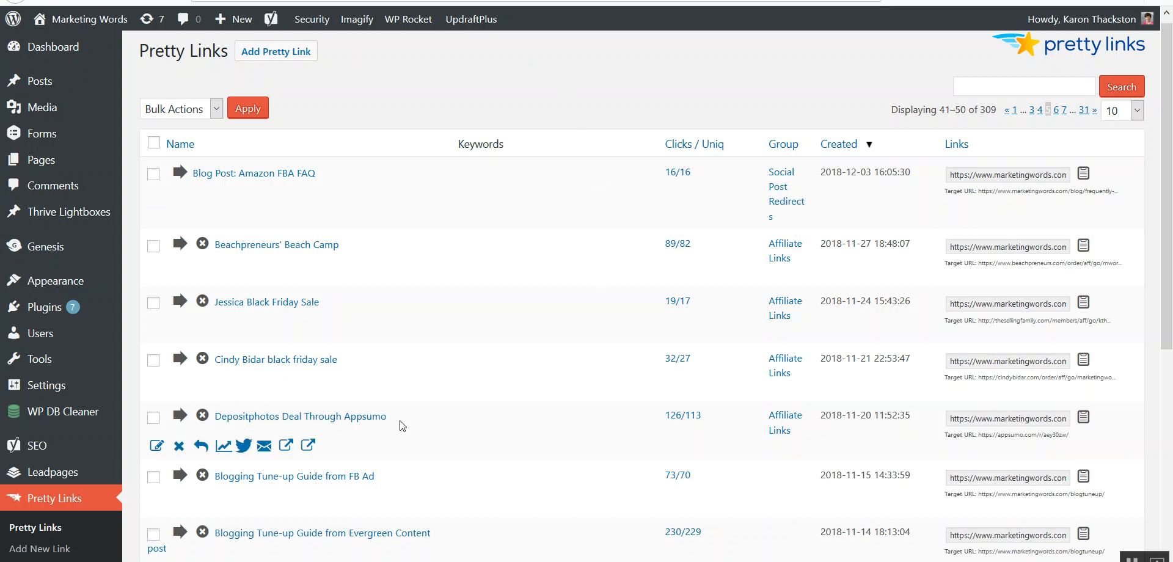
pyautogui.moveTo(638, 423)
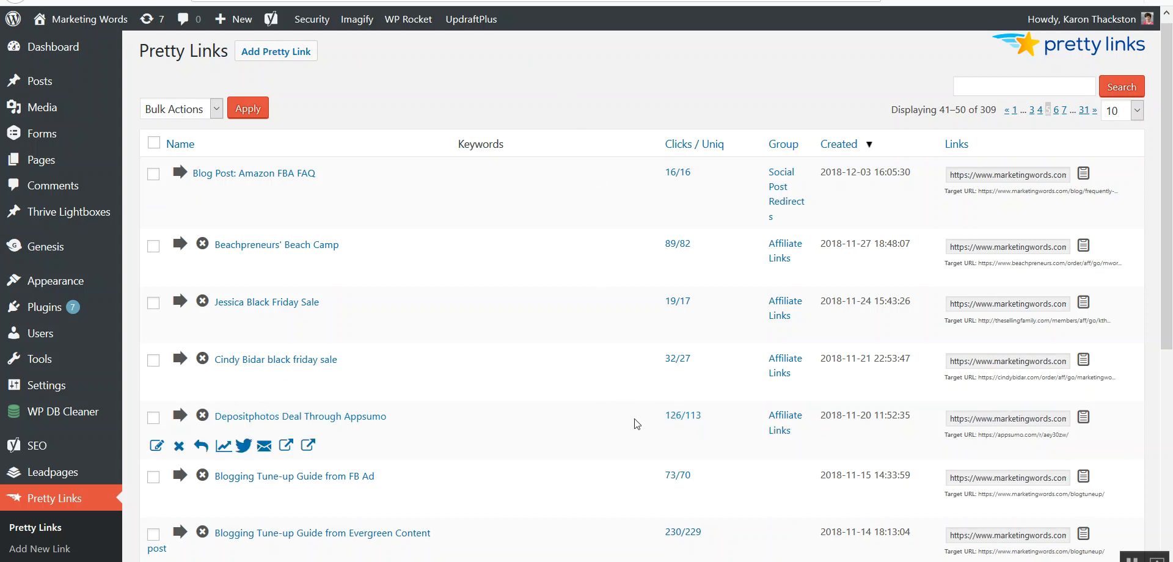
pyautogui.moveTo(434, 431)
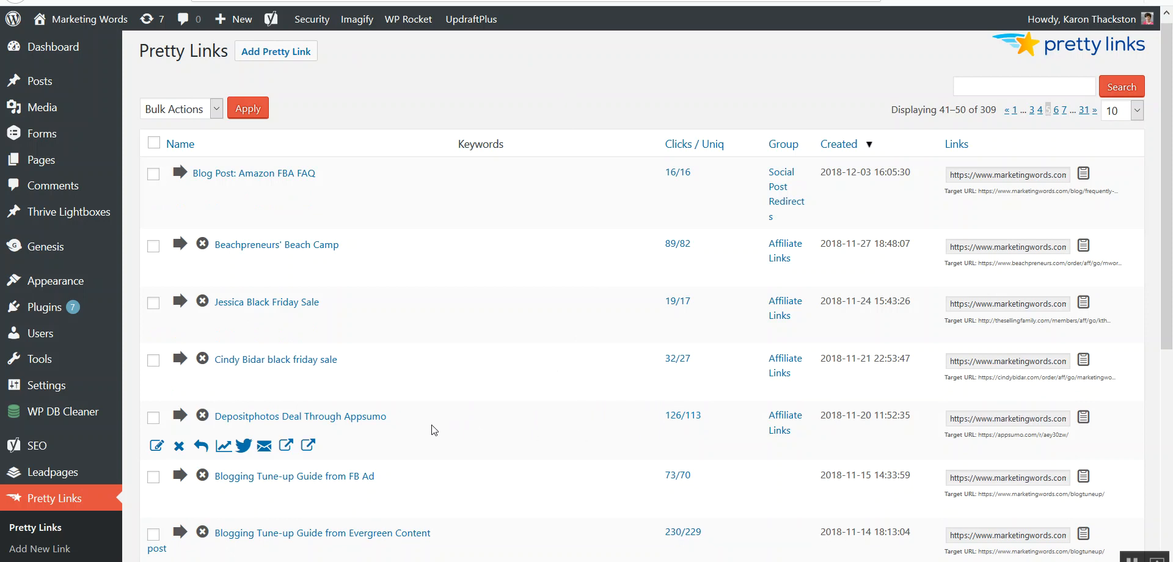
pyautogui.moveTo(294, 485)
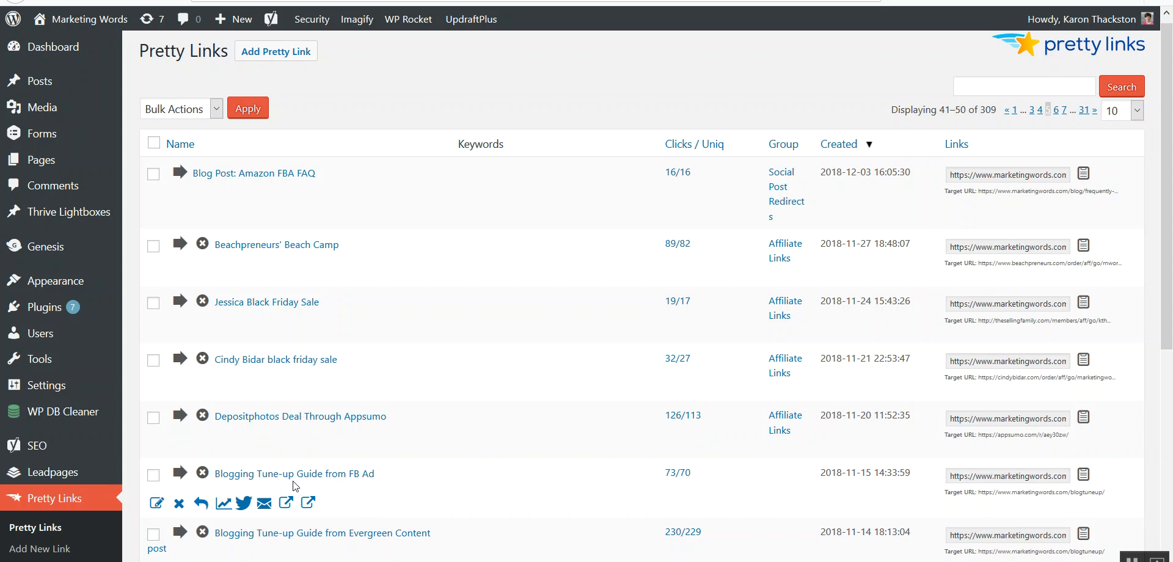
pyautogui.moveTo(326, 486)
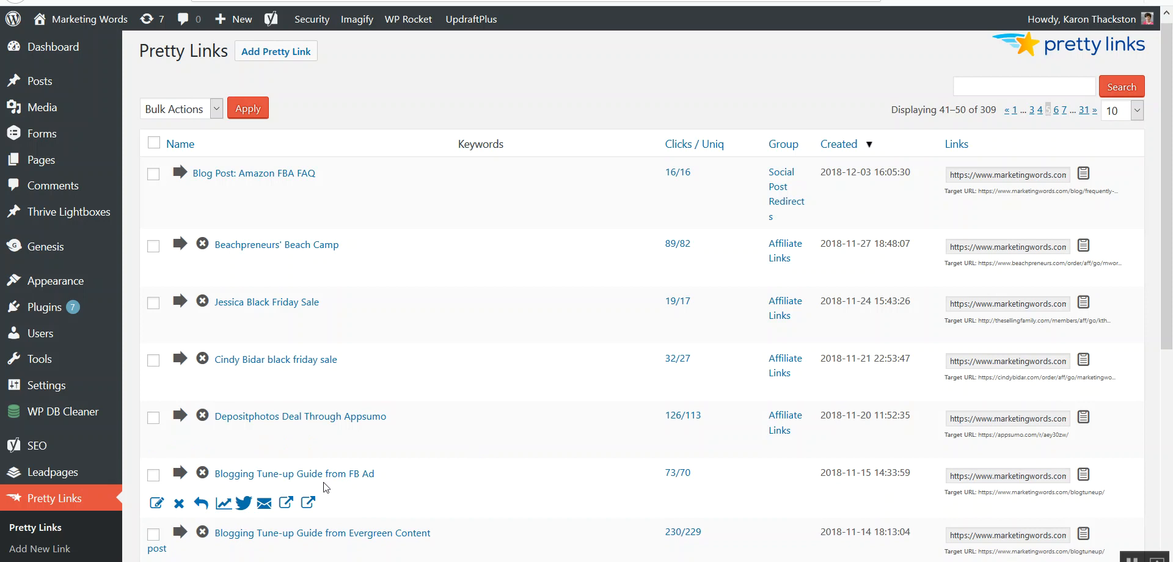
pyautogui.moveTo(383, 489)
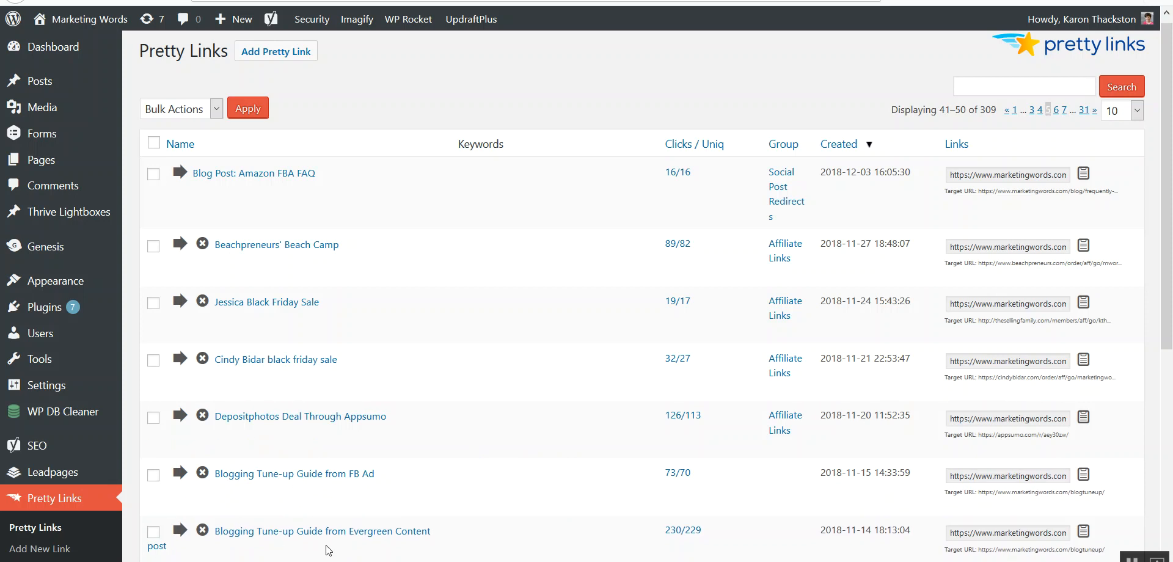
pyautogui.moveTo(425, 543)
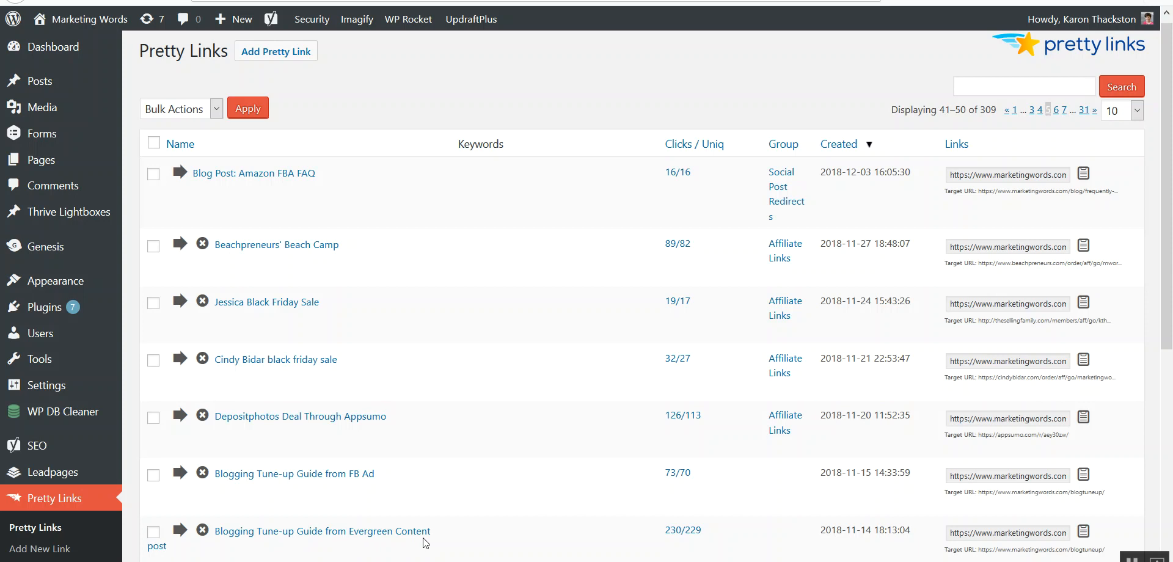
pyautogui.moveTo(295, 474)
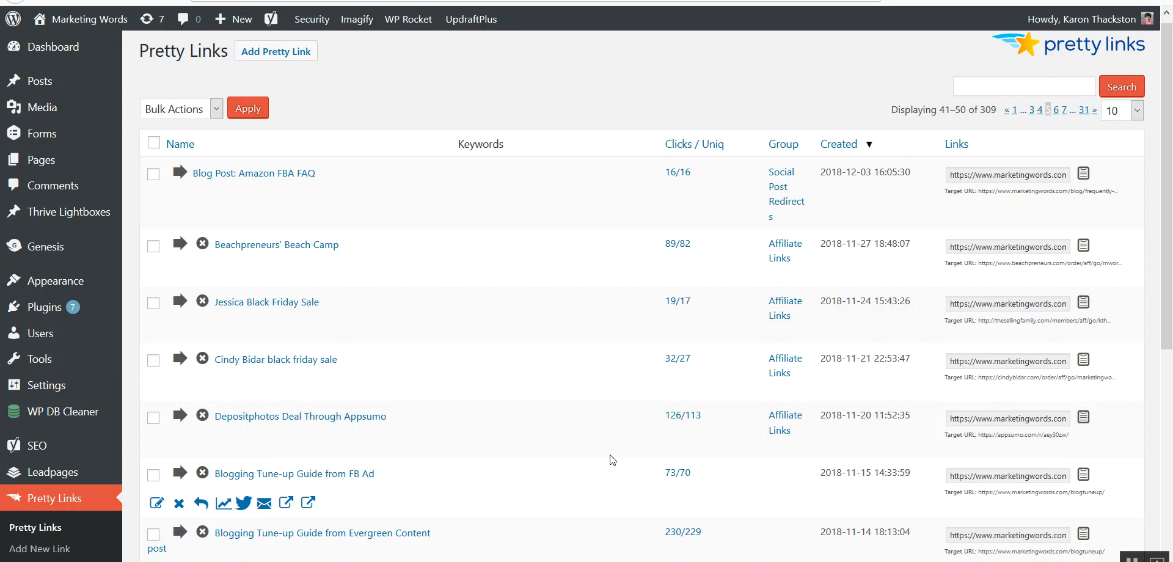
pyautogui.moveTo(647, 479)
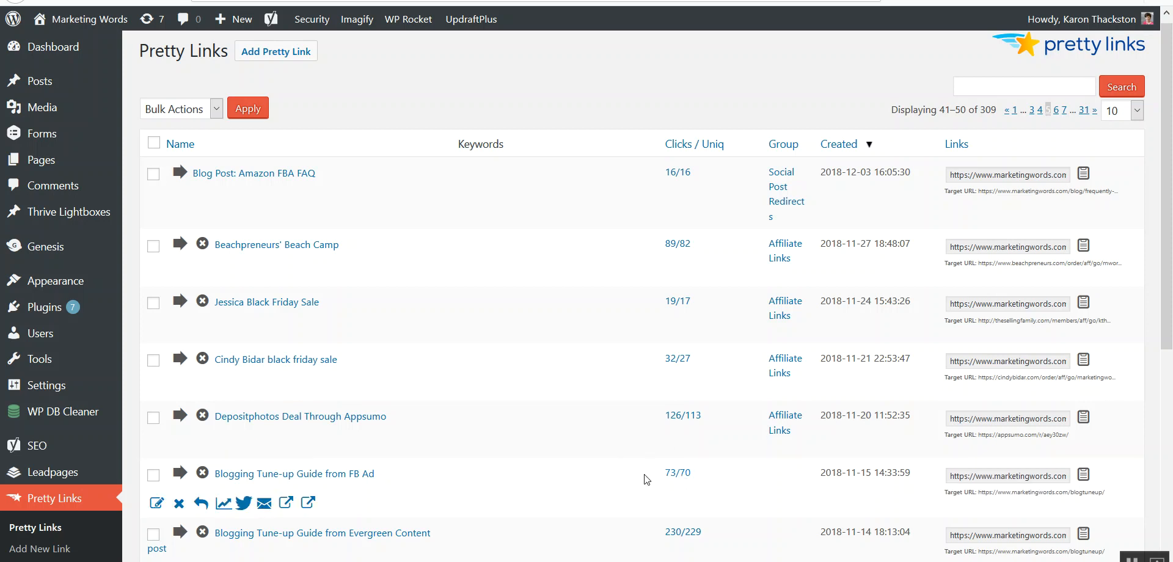
pyautogui.moveTo(663, 547)
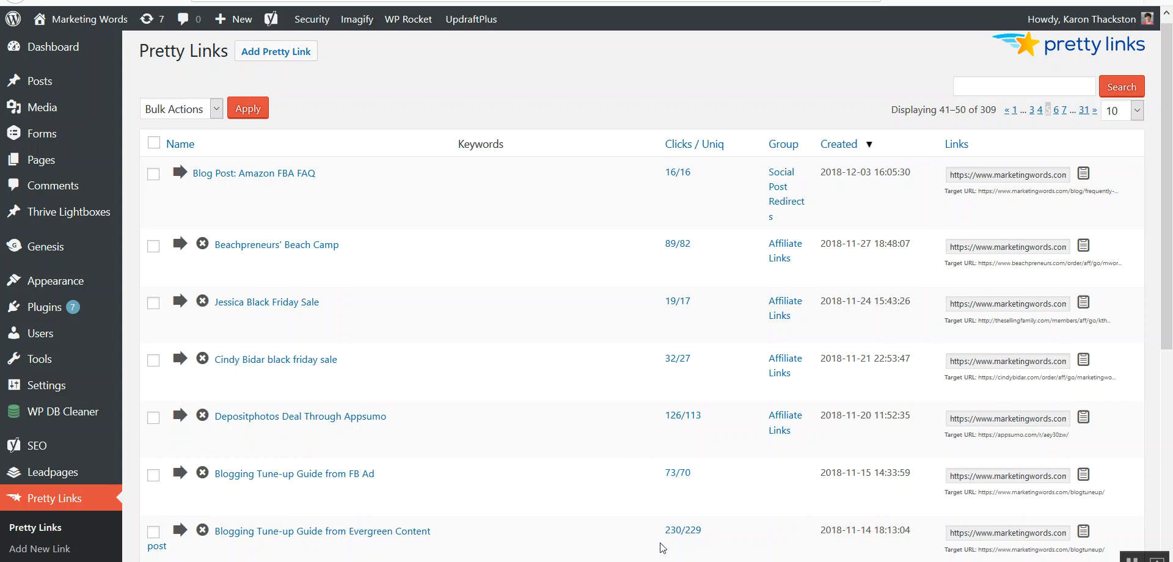
pyautogui.moveTo(710, 545)
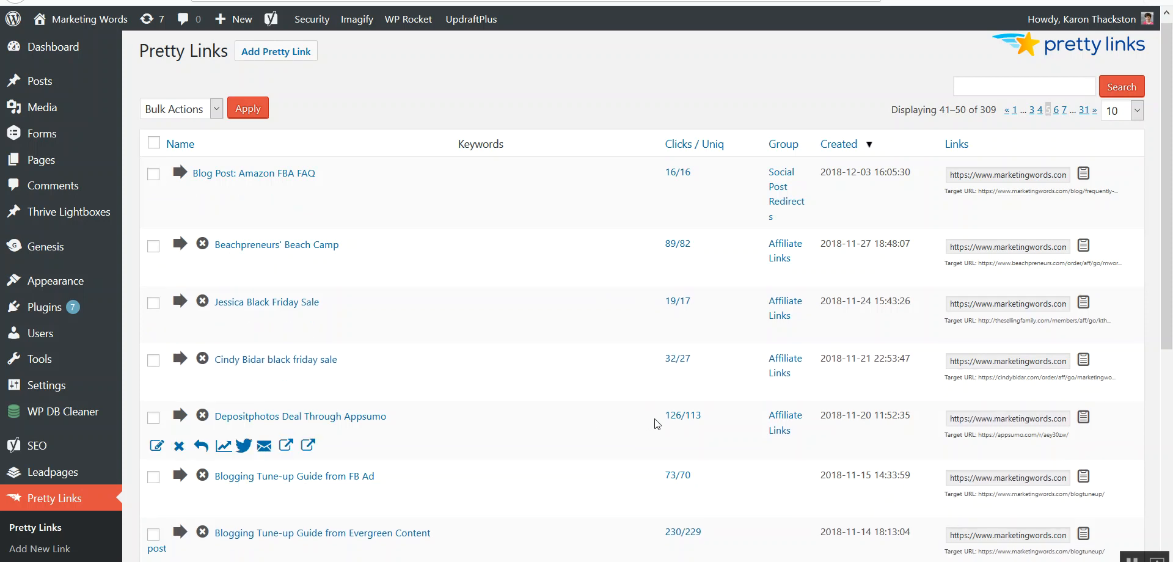
pyautogui.moveTo(601, 382)
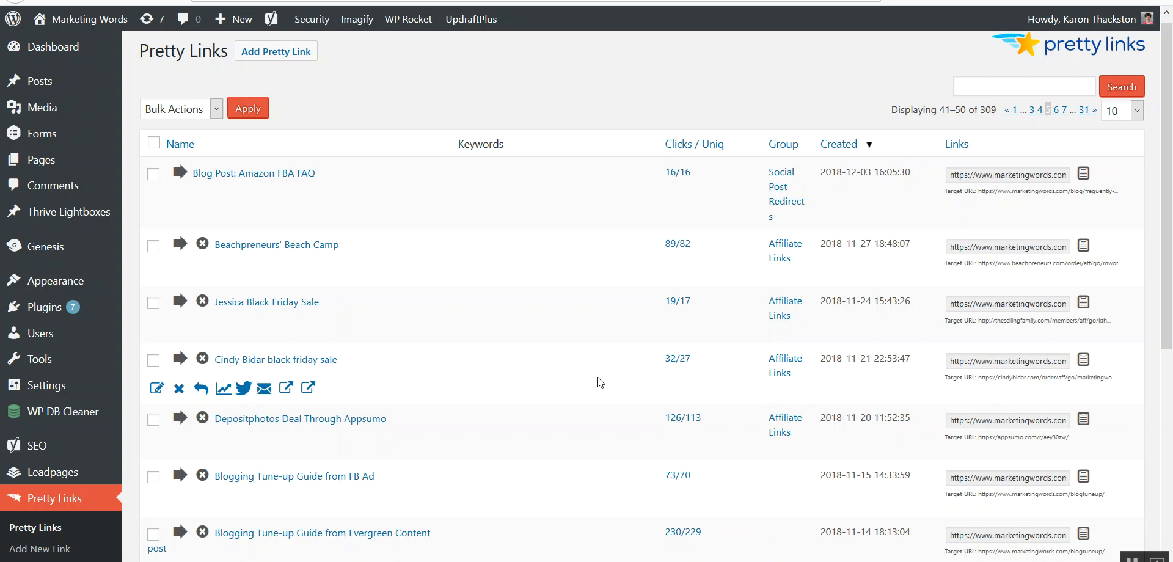
pyautogui.moveTo(463, 486)
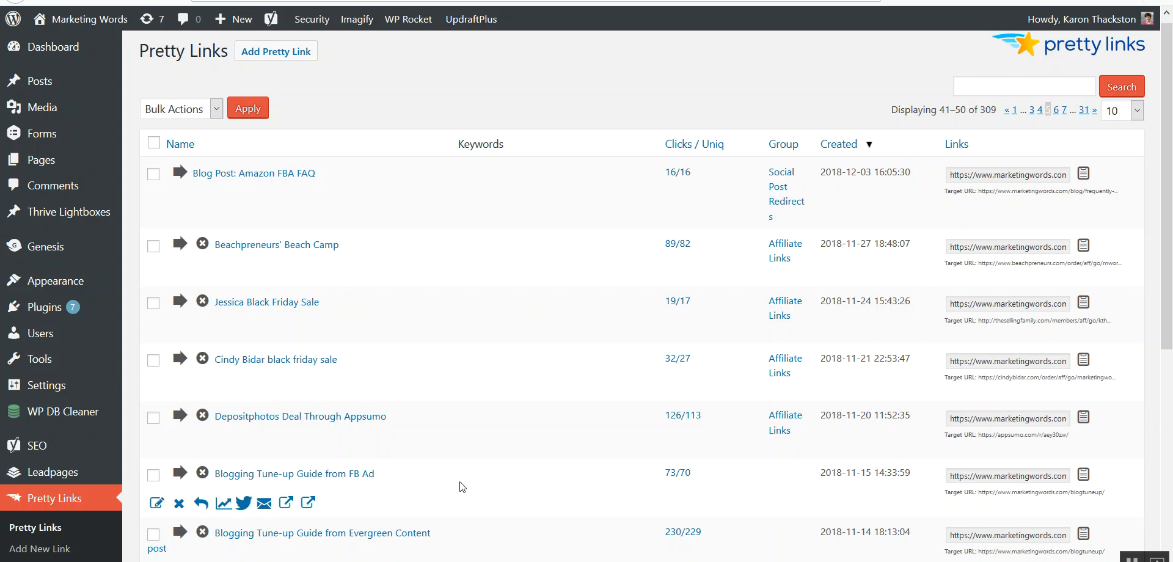
pyautogui.moveTo(617, 143)
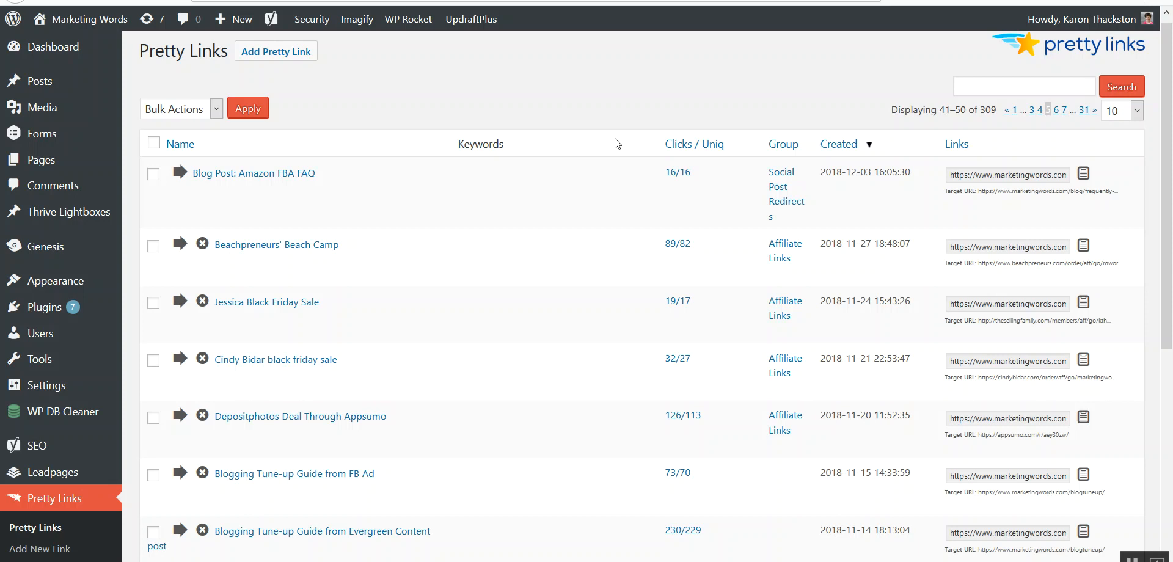
pyautogui.moveTo(571, 113)
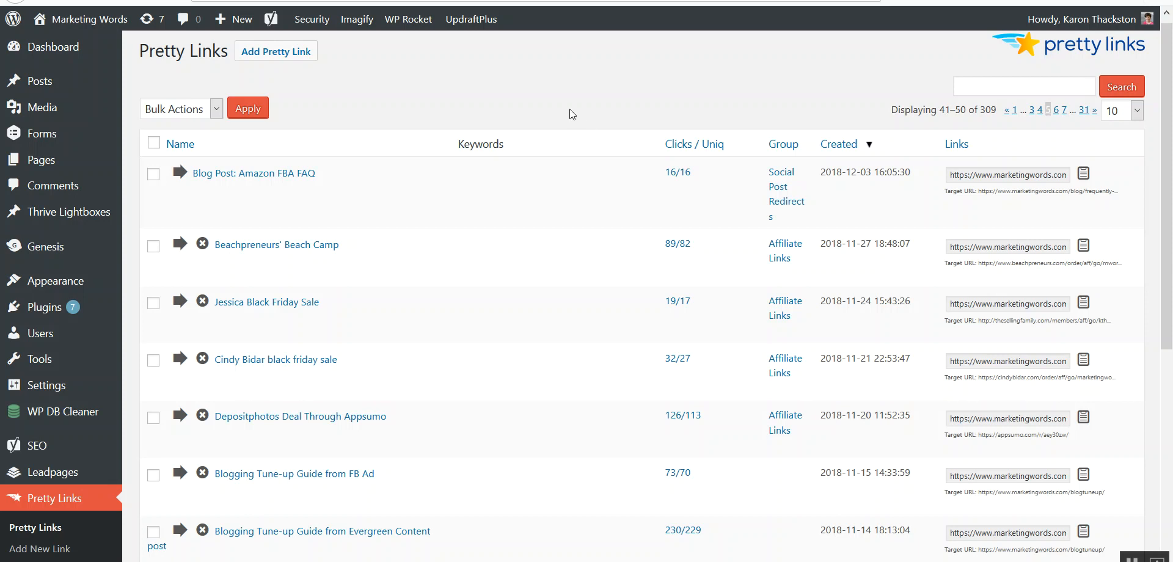
pyautogui.moveTo(294, 473)
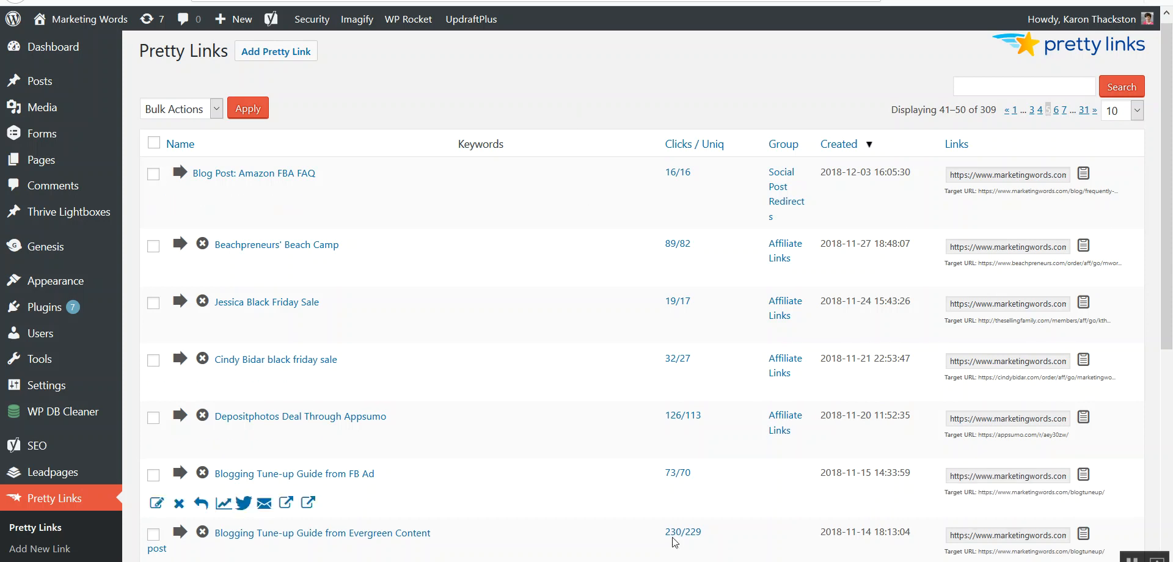